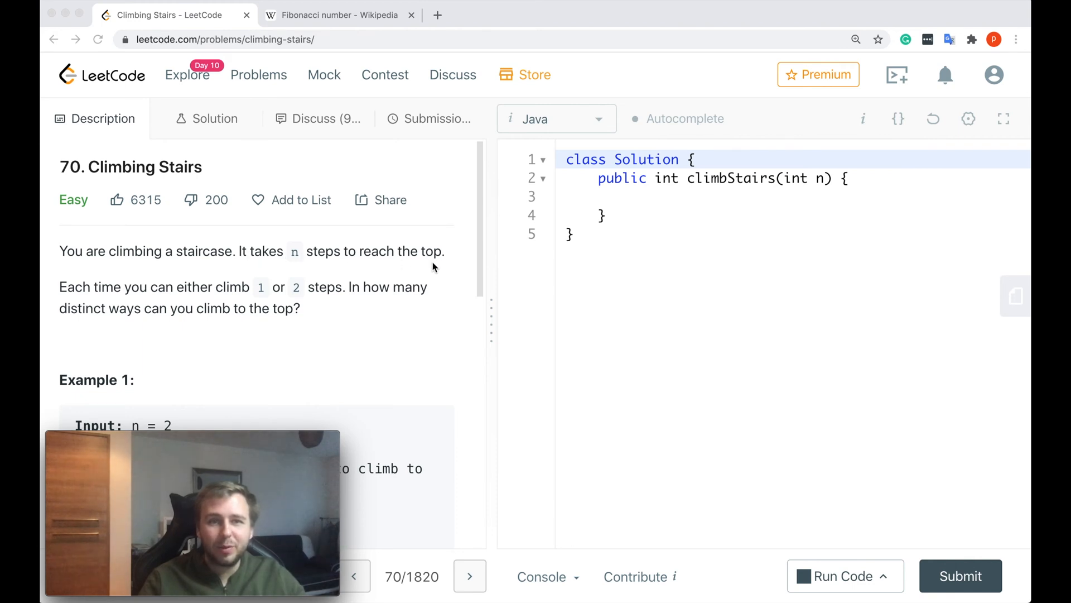
{"action": "mouse_move", "coordinate": [230, 303]}
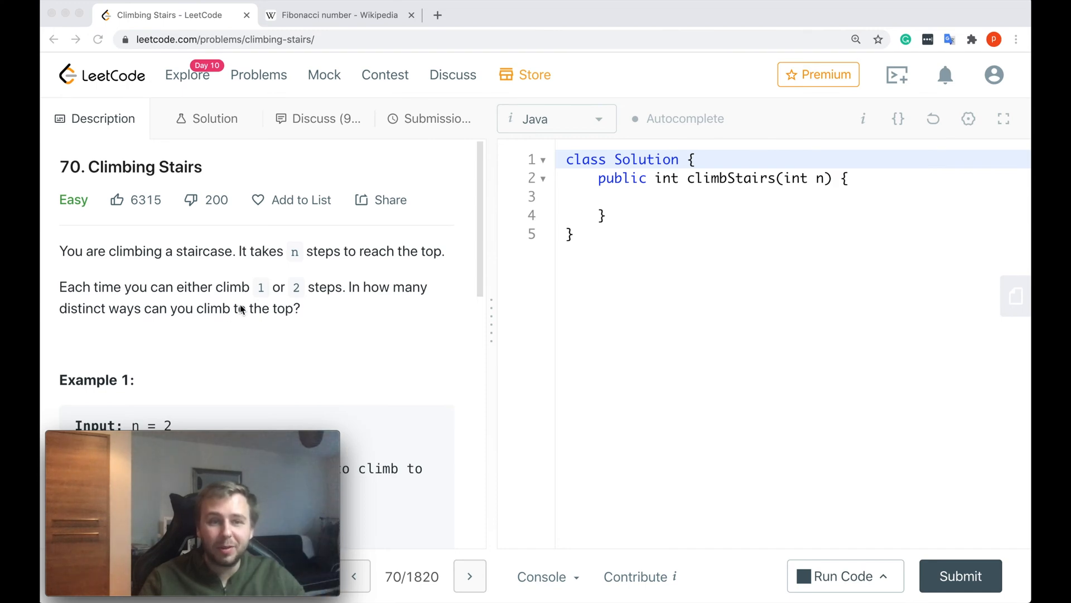
- Scroll through the Climbing Stairs problem description and examples
{"action": "scroll", "scroll_direction": "down", "scroll_amount": 3}
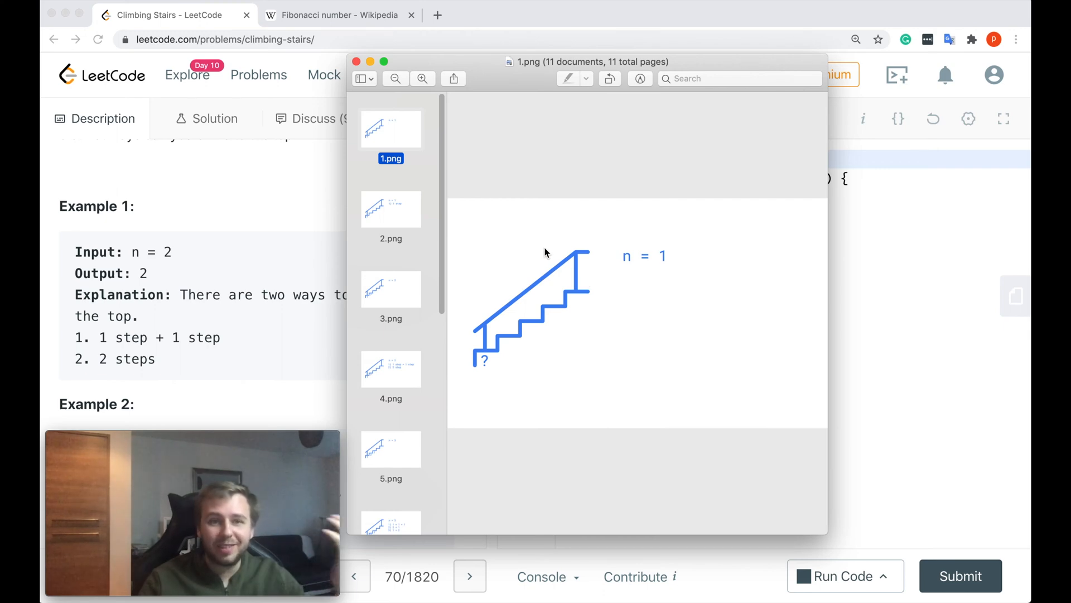
- Step through the staircase slides from n = 1 to the n = 3 diagram with ways 1+1+1, 2+1, 1+2
{"action": "left_click", "coordinate": [356, 61]}
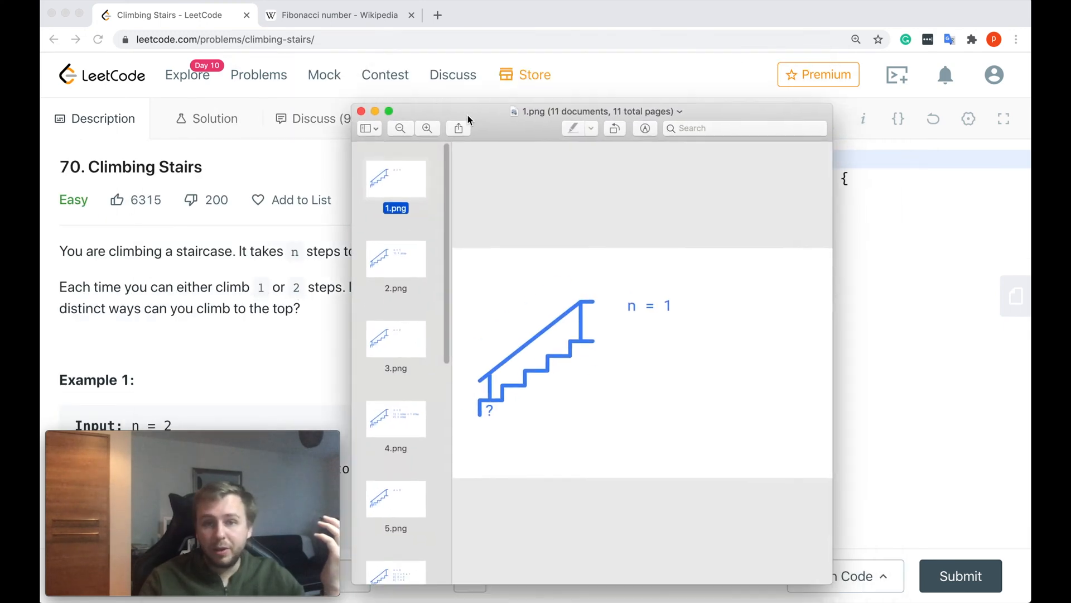
{"action": "left_click", "coordinate": [396, 258]}
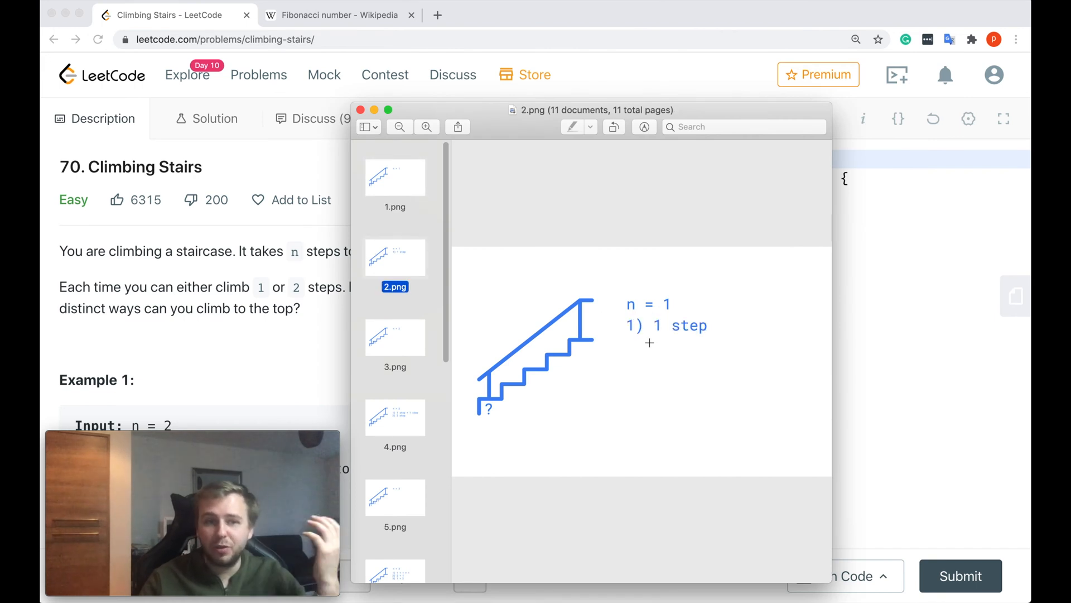
{"action": "left_click", "coordinate": [395, 337]}
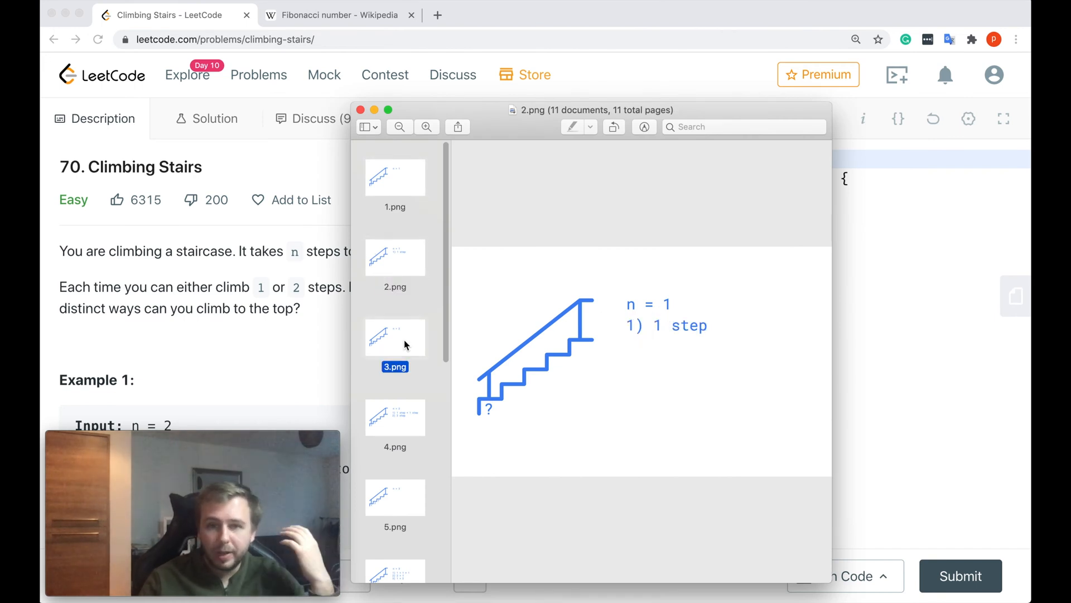
{"action": "left_click", "coordinate": [395, 416]}
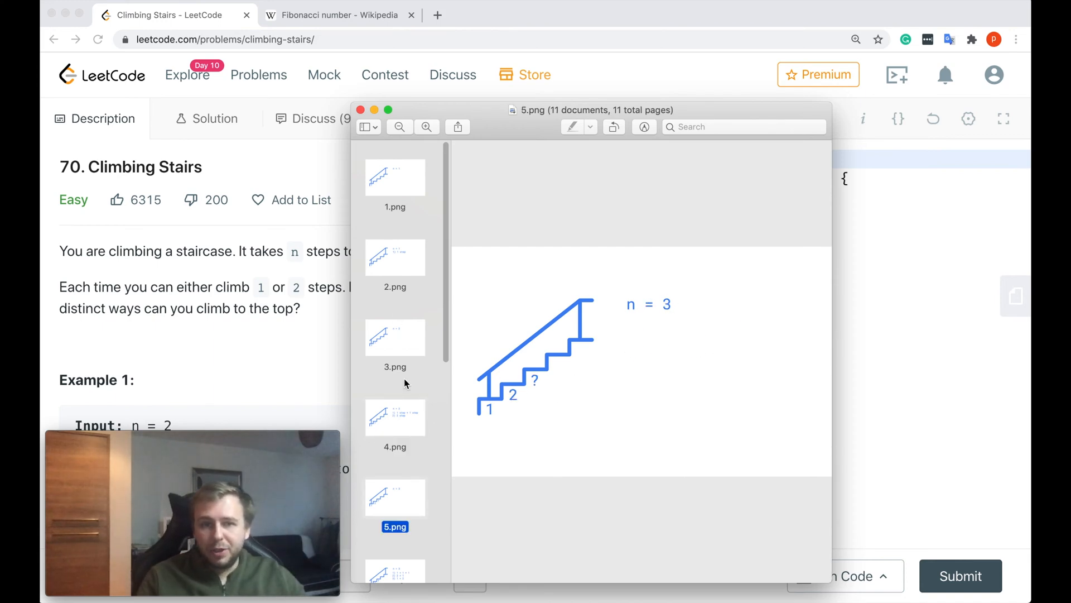
{"action": "left_click", "coordinate": [395, 449]}
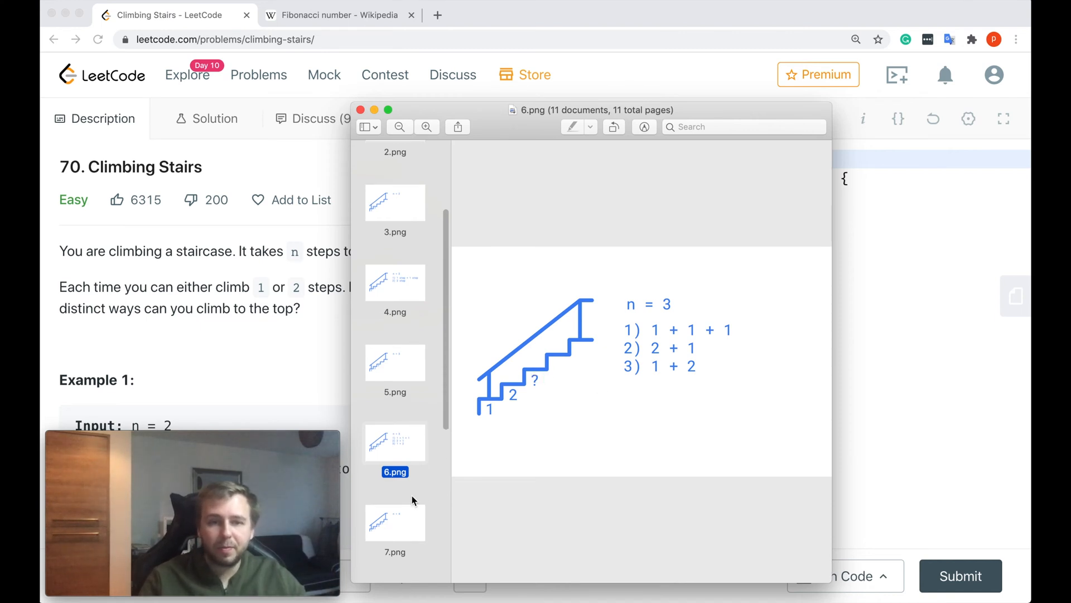
- Show the n = 4 staircase slides with its five ways and shift the viewer window right
{"action": "left_click", "coordinate": [395, 492]}
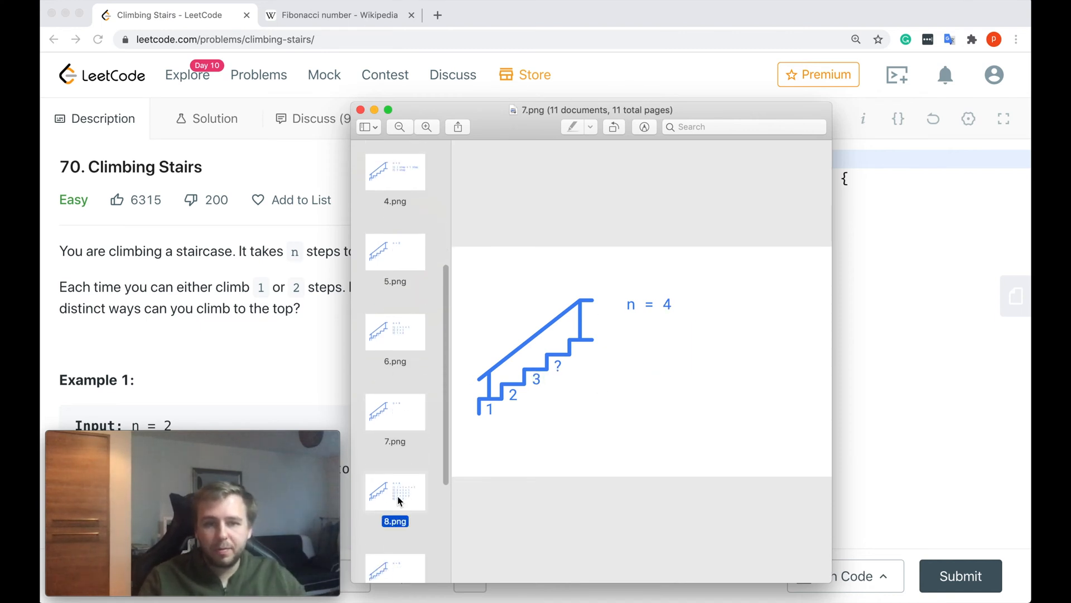
{"action": "left_click", "coordinate": [396, 491]}
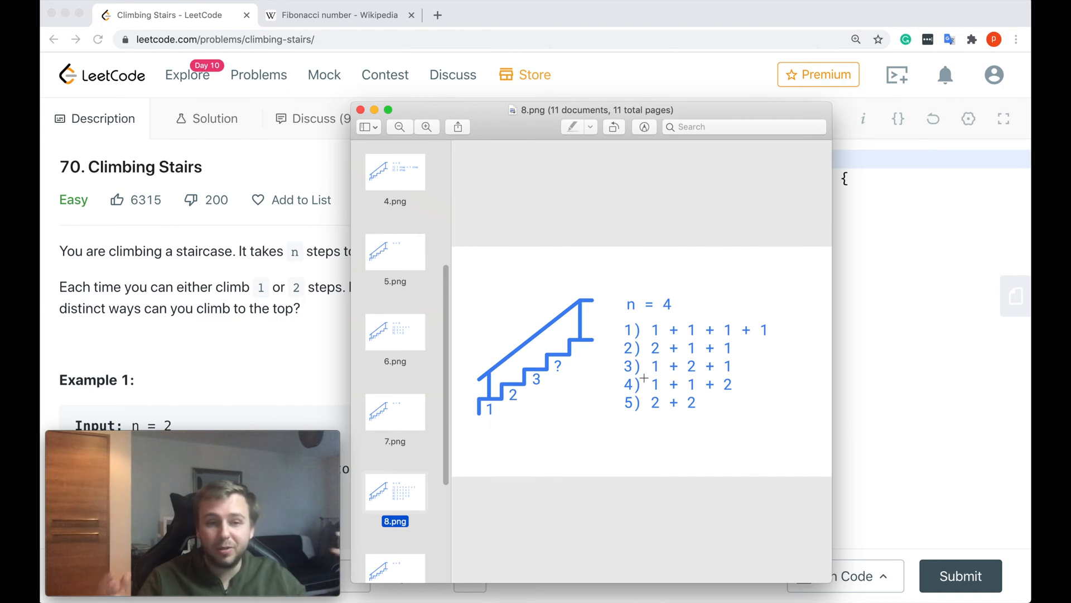
{"action": "left_click_drag", "start_coordinate": [592, 110], "coordinate": [646, 96]}
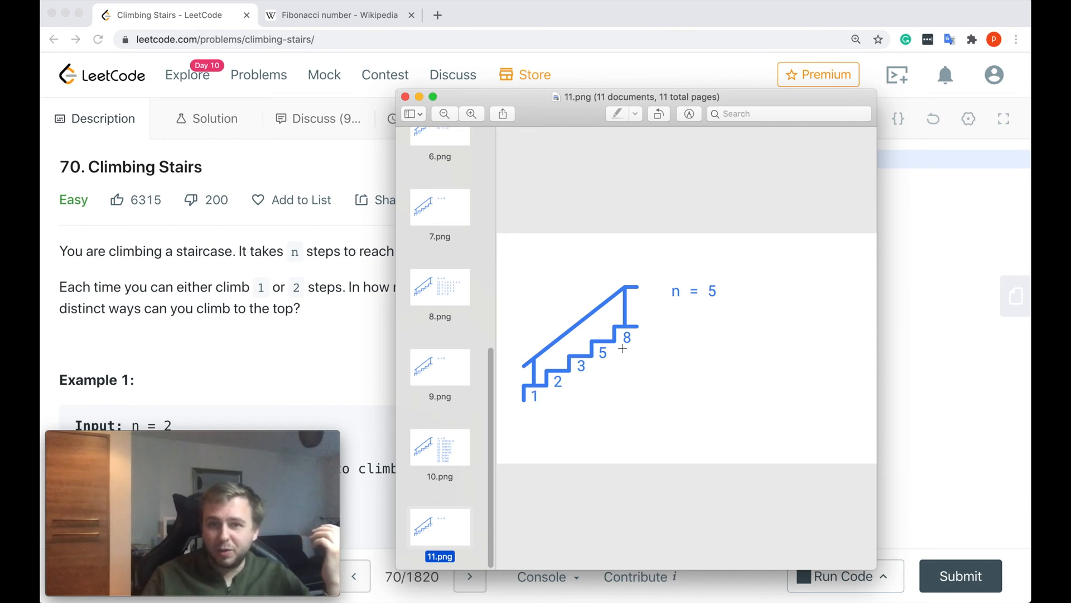
{"action": "mouse_move", "coordinate": [608, 337]}
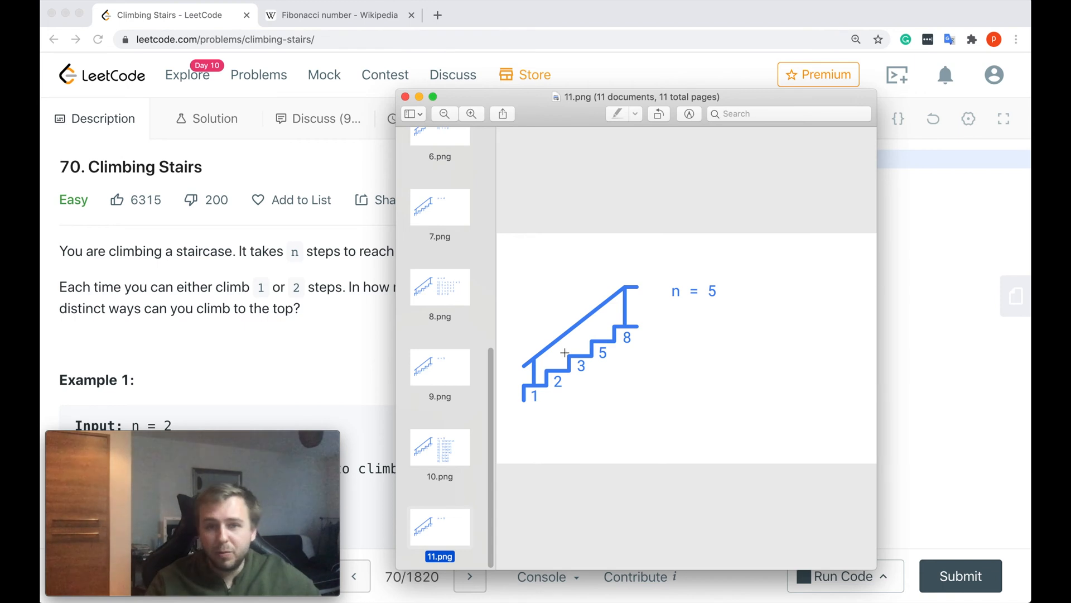
{"action": "mouse_move", "coordinate": [592, 367]}
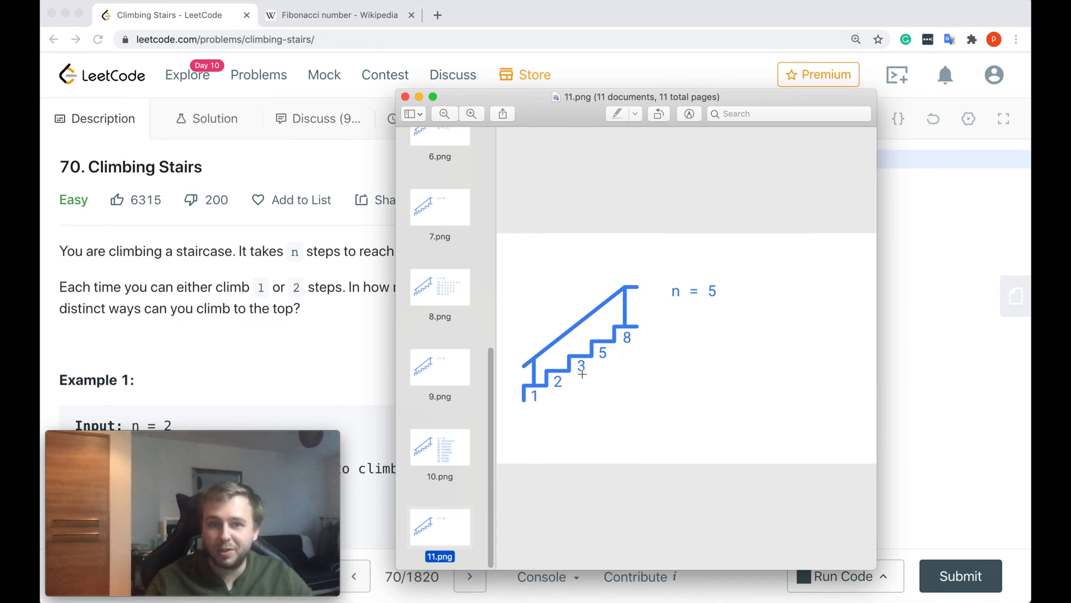
{"action": "mouse_move", "coordinate": [563, 378]}
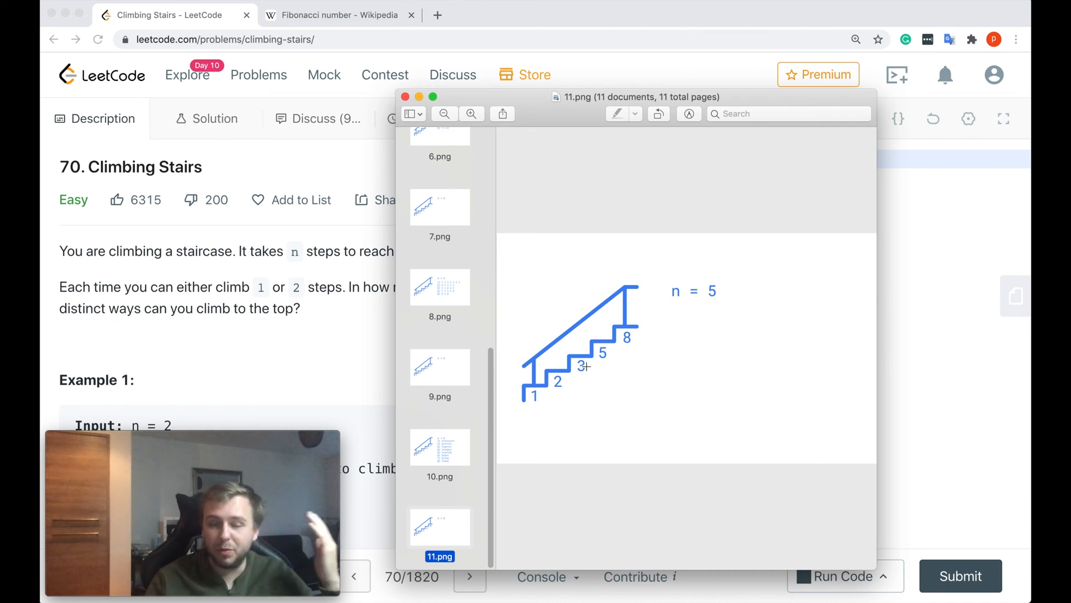
{"action": "mouse_move", "coordinate": [584, 375]}
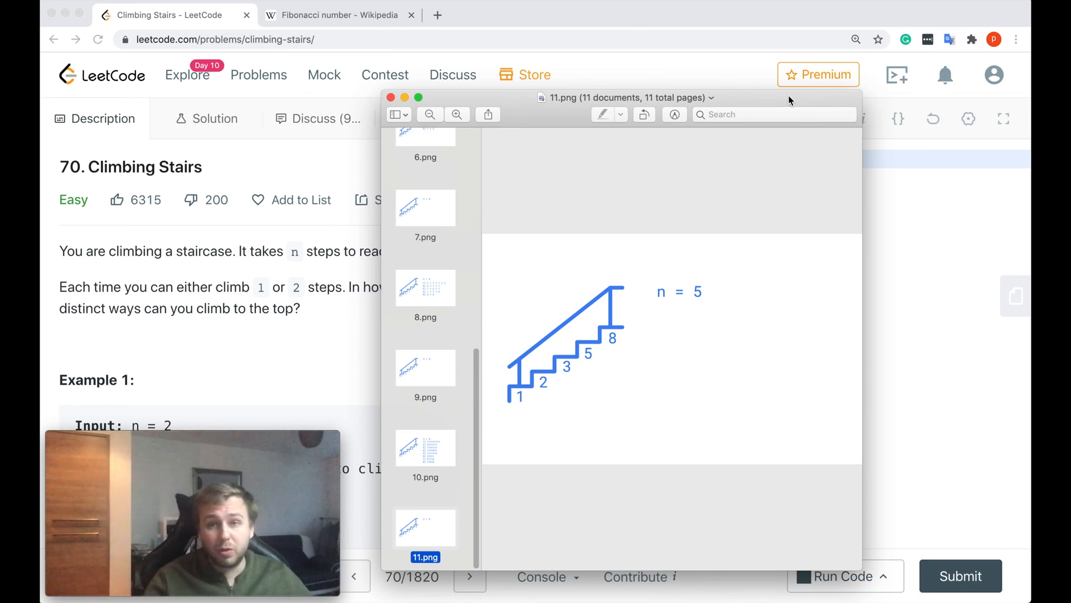
- Write the dp array loop dp[i] = dp[i-1] + dp[i-2] and return dp[n] in climbStairs
{"action": "left_click", "coordinate": [391, 97]}
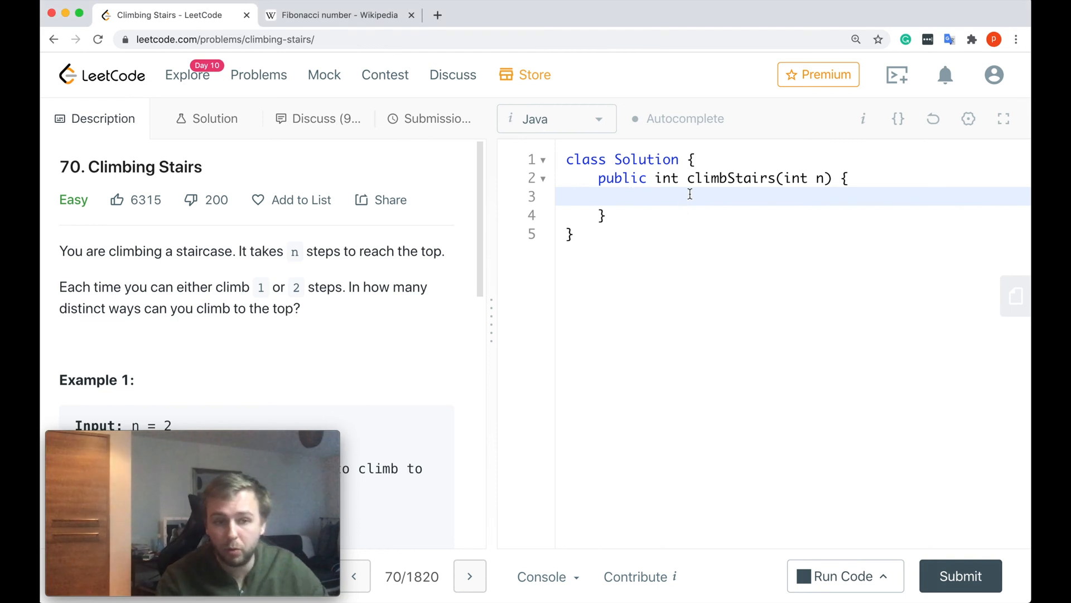
{"action": "type", "text": "i] = dp[i - 1] + dp[i - 2];"}
{"action": "type", "text": "return"}
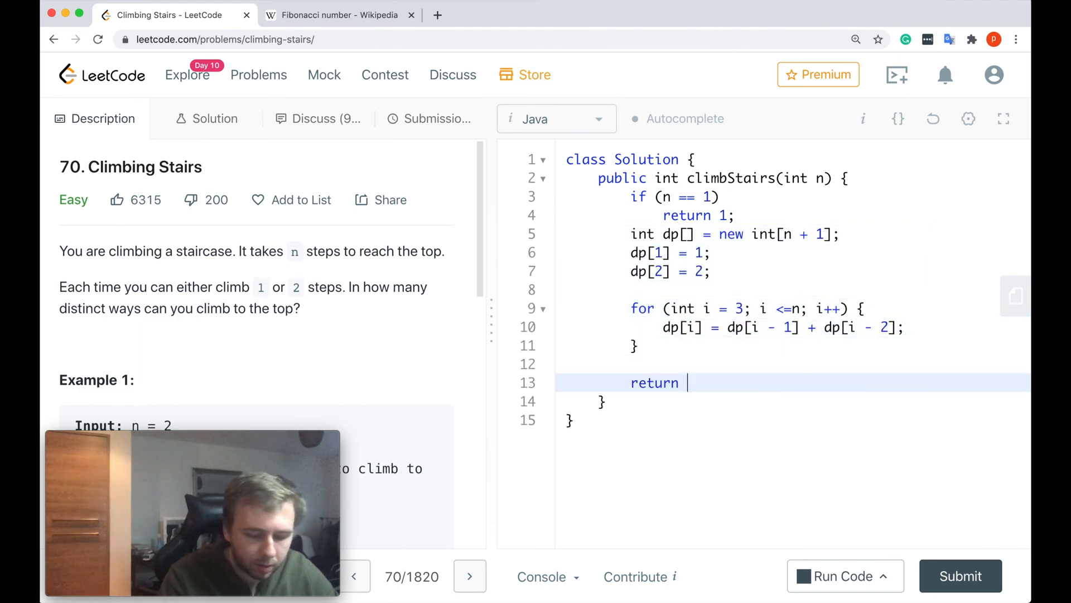
{"action": "type", "text": "dp[n];"}
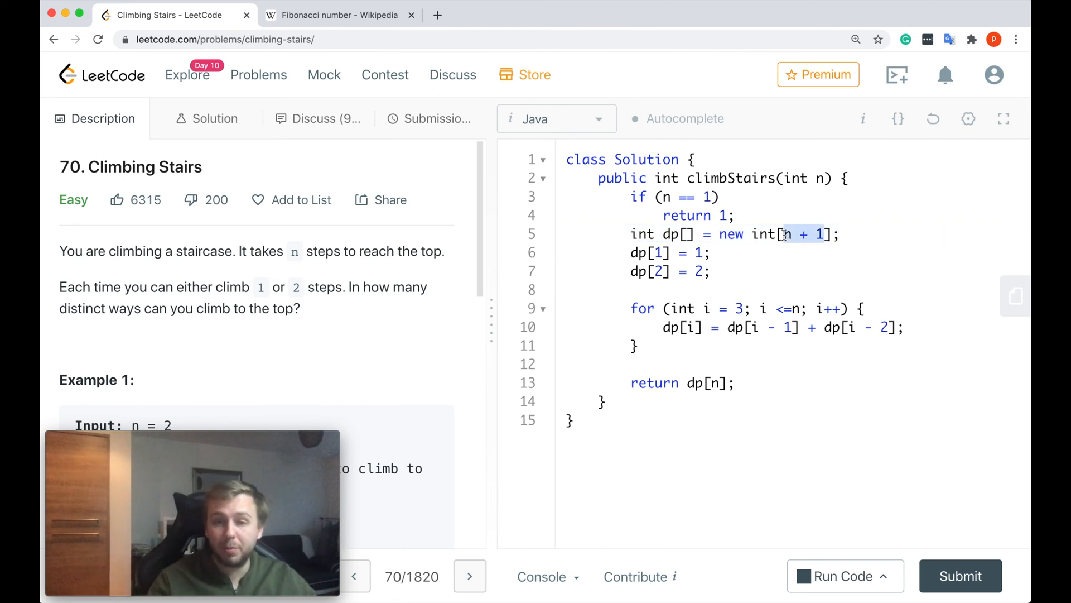
- Highlight the dp-filling loop for review and tidy the 'i <= n' spacing
{"action": "left_click_drag", "start_coordinate": [632, 252], "coordinate": [711, 271]}
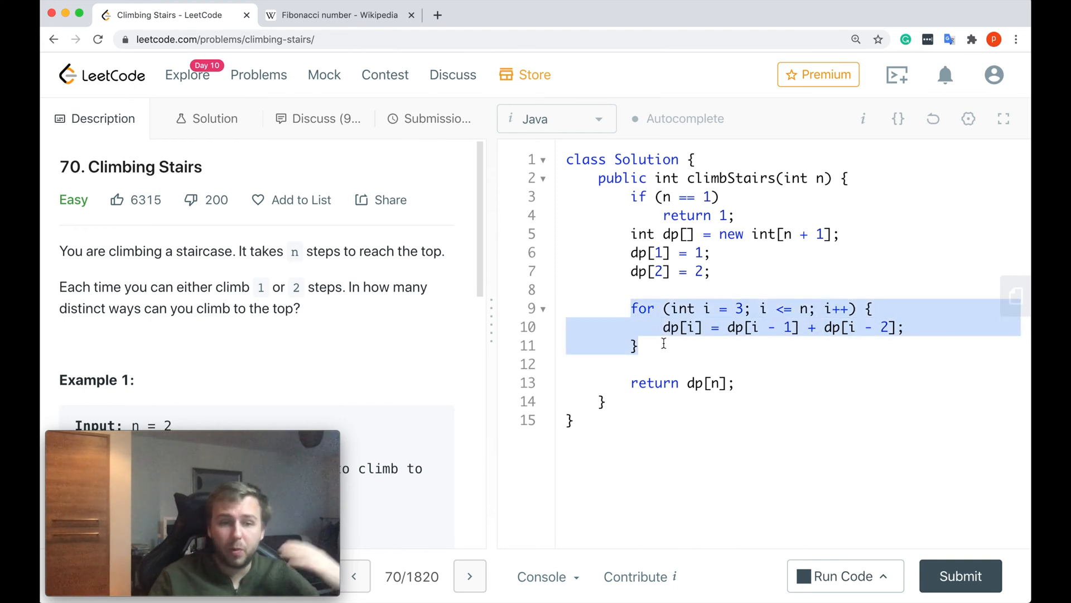
{"action": "mouse_move", "coordinate": [733, 370]}
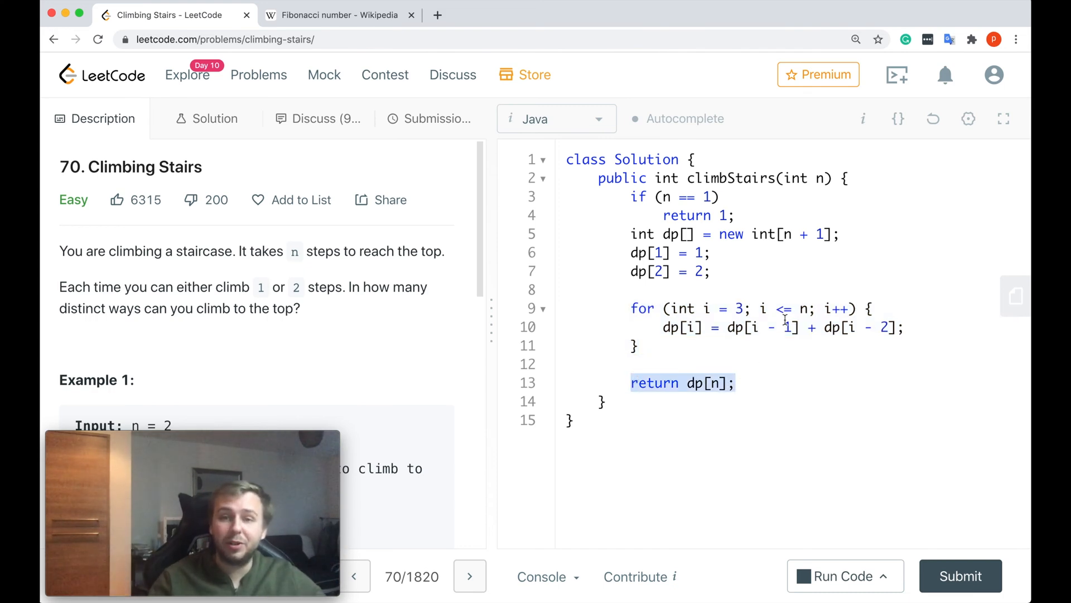
{"action": "left_click", "coordinate": [736, 383]}
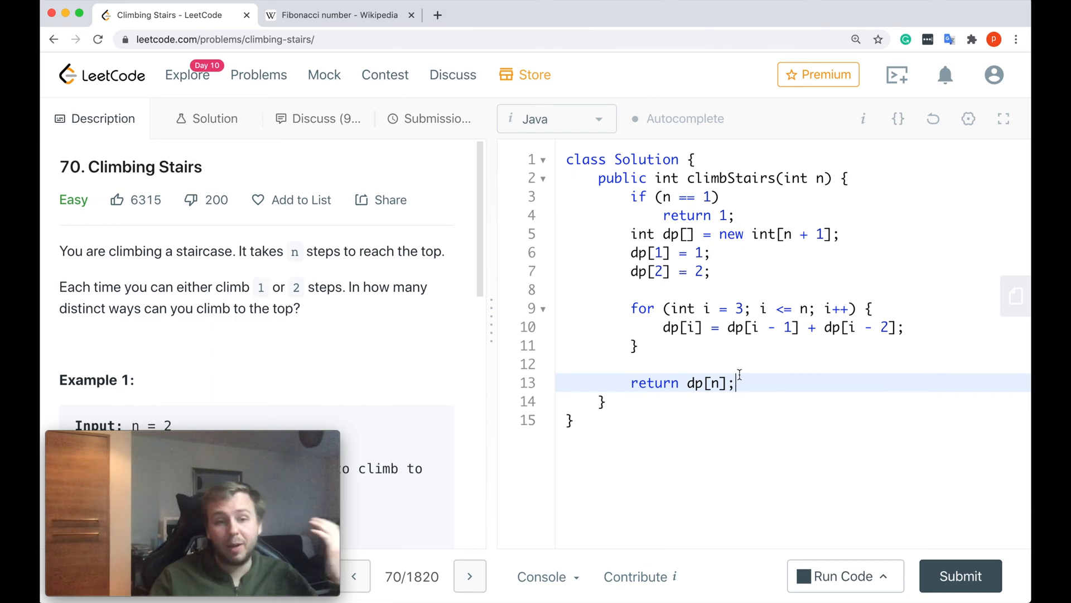
{"action": "mouse_move", "coordinate": [441, 313]}
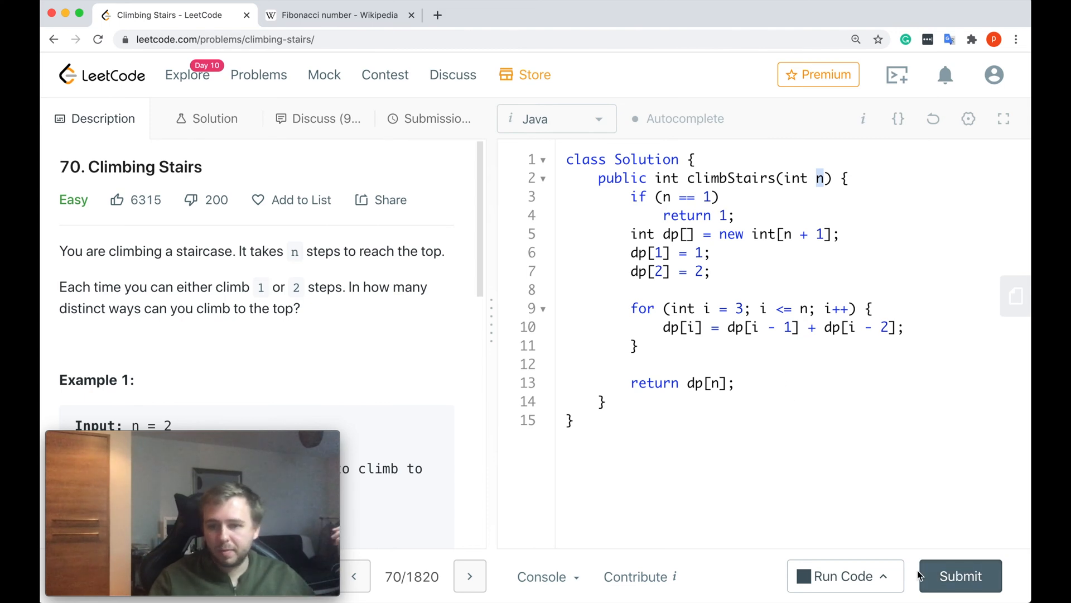
- Submit the dp array solution for a Success result, then bring up the Fibonacci number article
{"action": "left_click", "coordinate": [960, 576]}
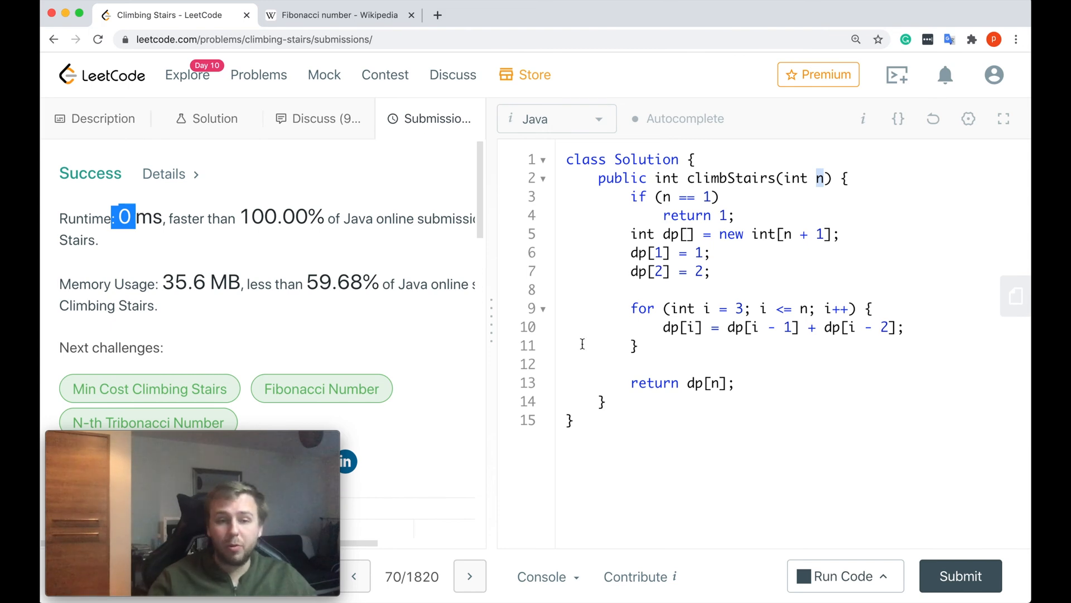
{"action": "left_click", "coordinate": [102, 118]}
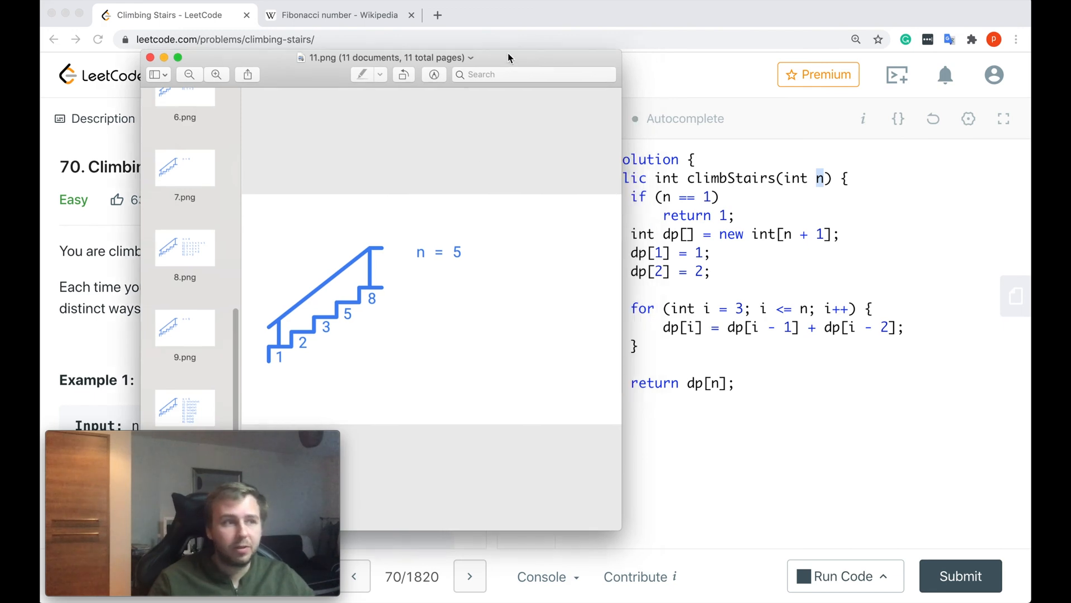
{"action": "left_click", "coordinate": [338, 15]}
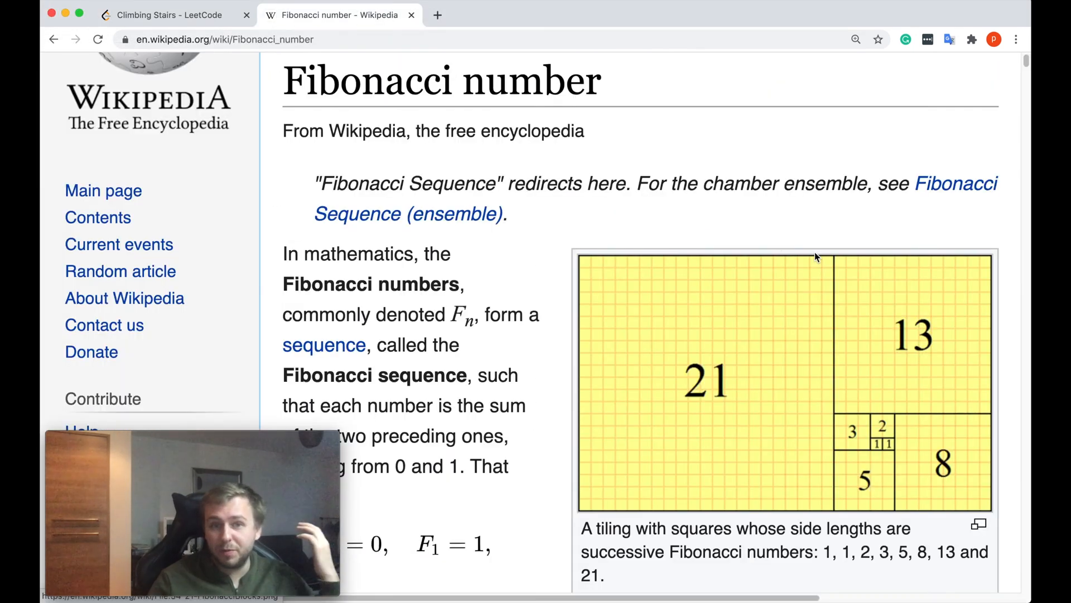
- Skim the Fibonacci article, close the slide viewer and return to the Climbing Stairs problem
{"action": "scroll", "scroll_direction": "down", "scroll_amount": 3}
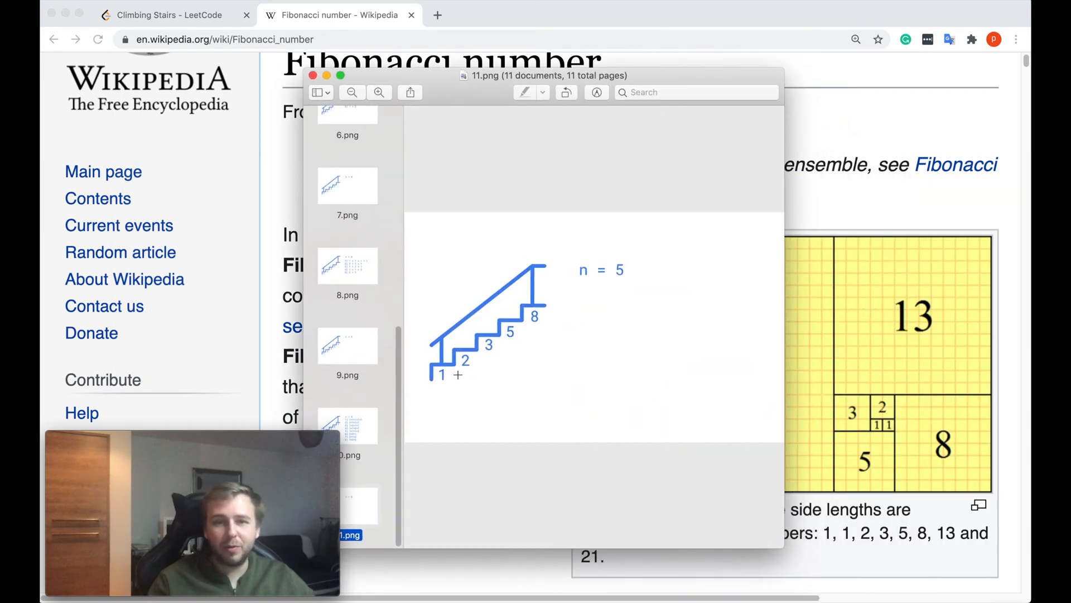
{"action": "left_click", "coordinate": [313, 75]}
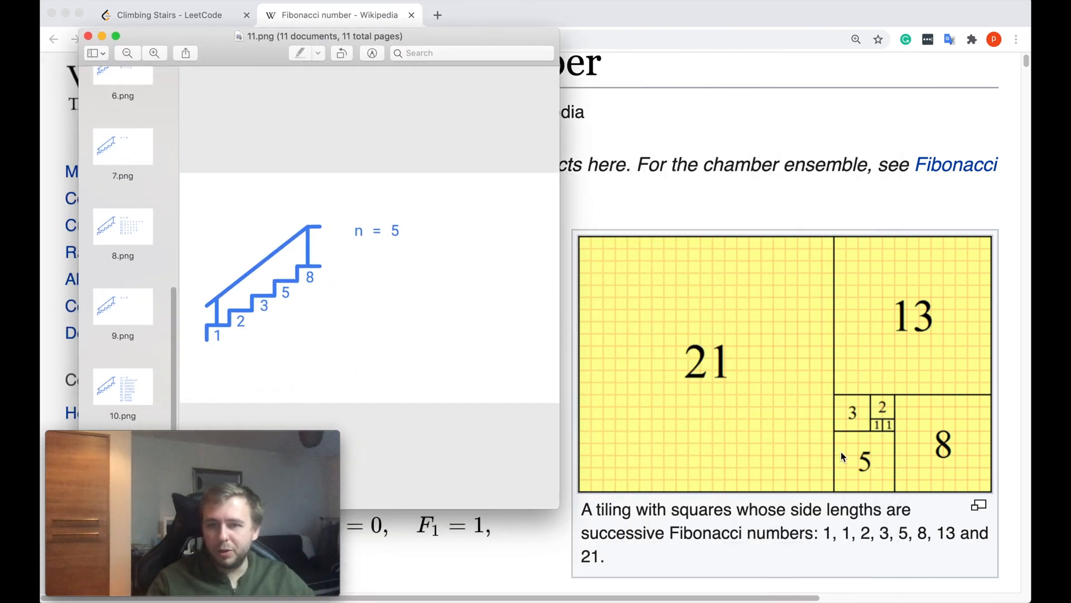
{"action": "mouse_move", "coordinate": [576, 401]}
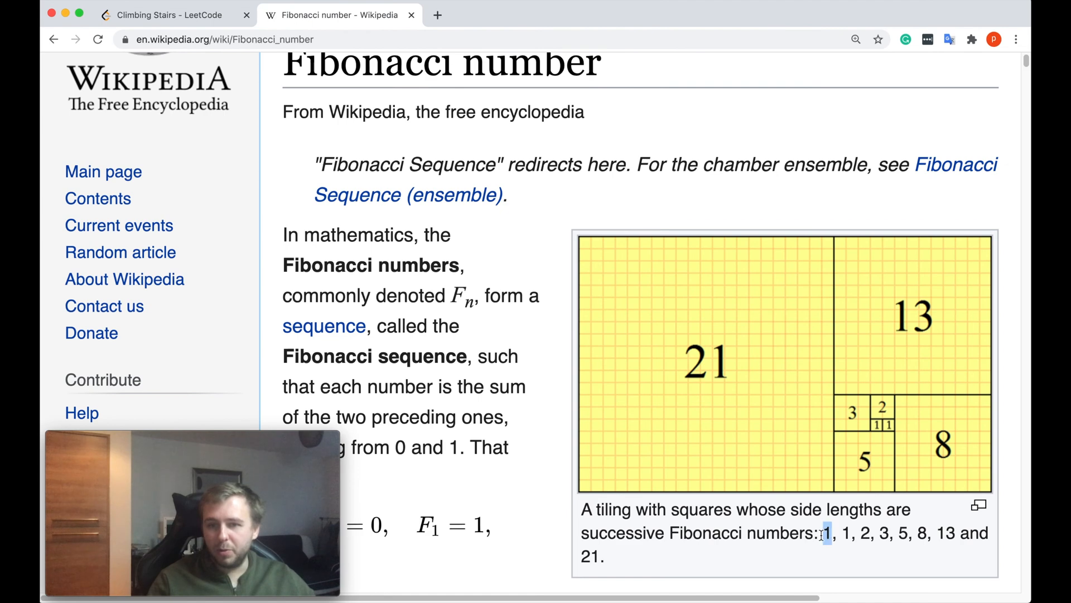
{"action": "left_click", "coordinate": [167, 14]}
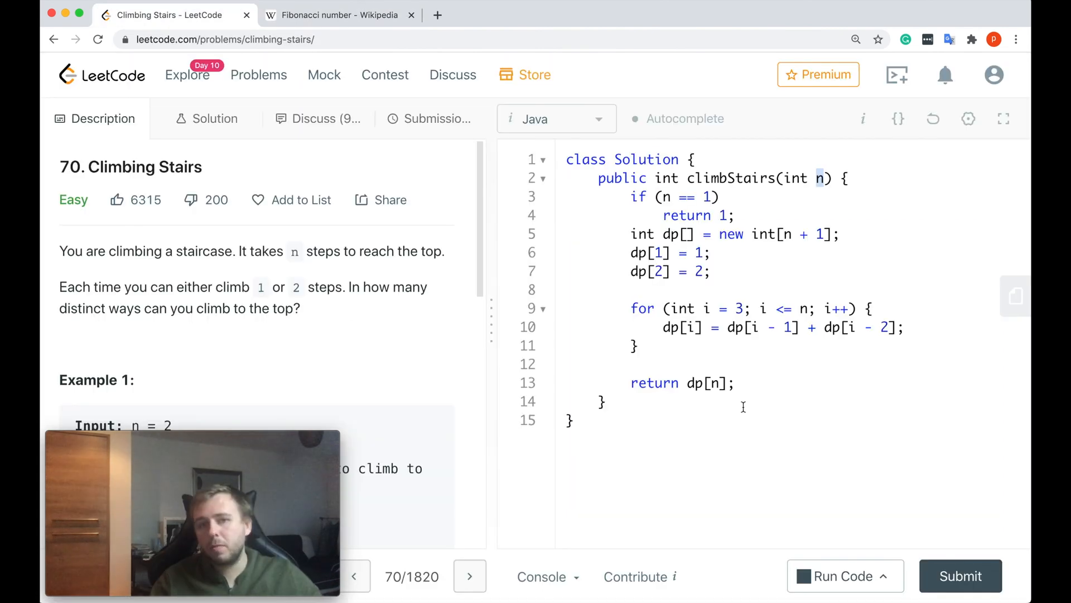
- Reset the editor to the default empty climbStairs stub, discarding the dp solution
{"action": "left_click", "coordinate": [933, 119]}
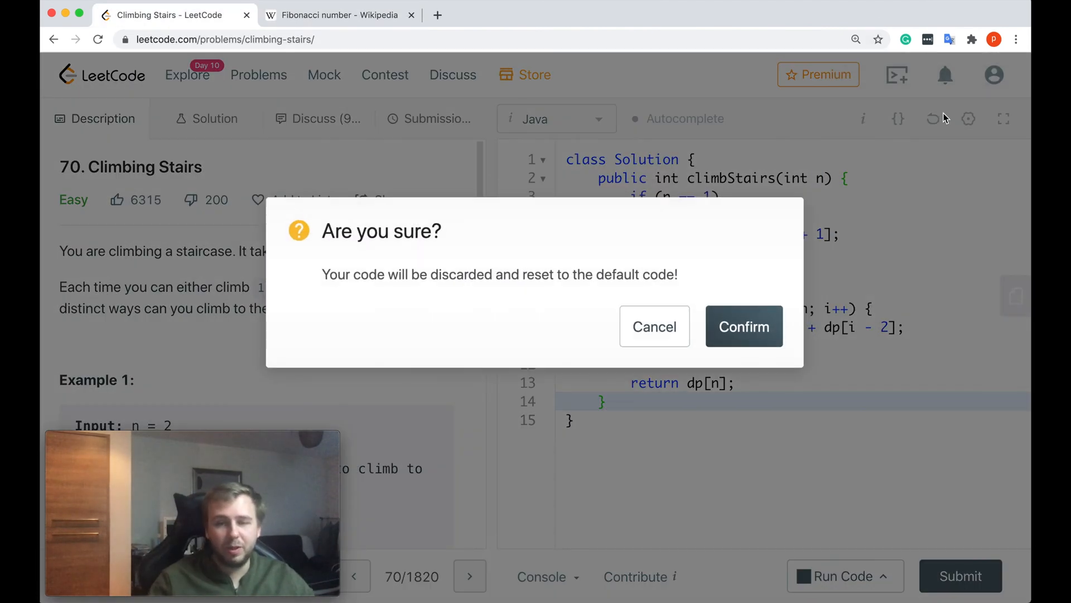
{"action": "left_click", "coordinate": [743, 326]}
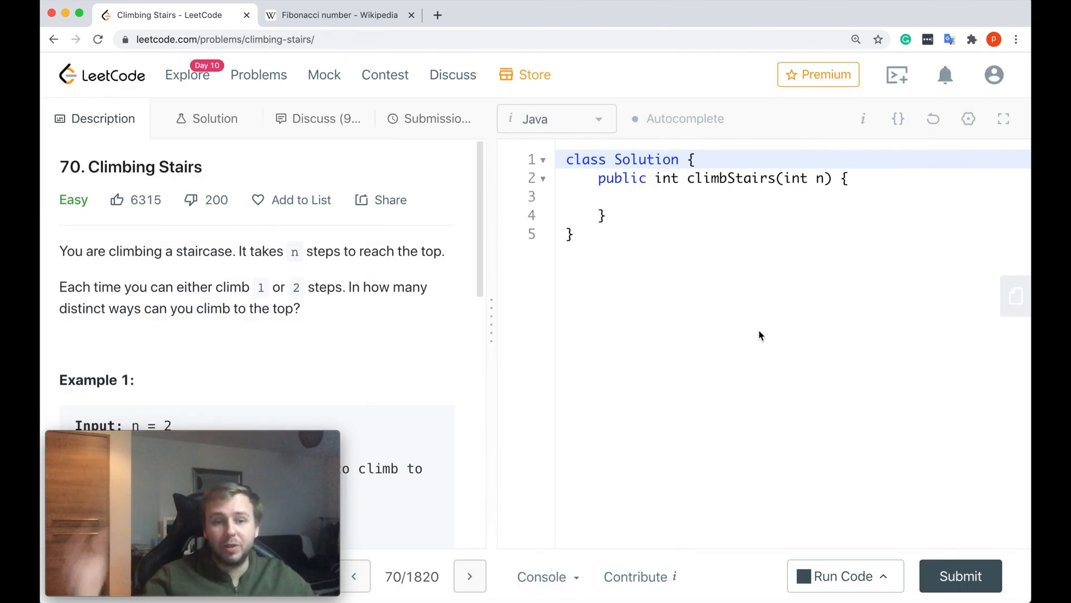
{"action": "mouse_move", "coordinate": [728, 269]}
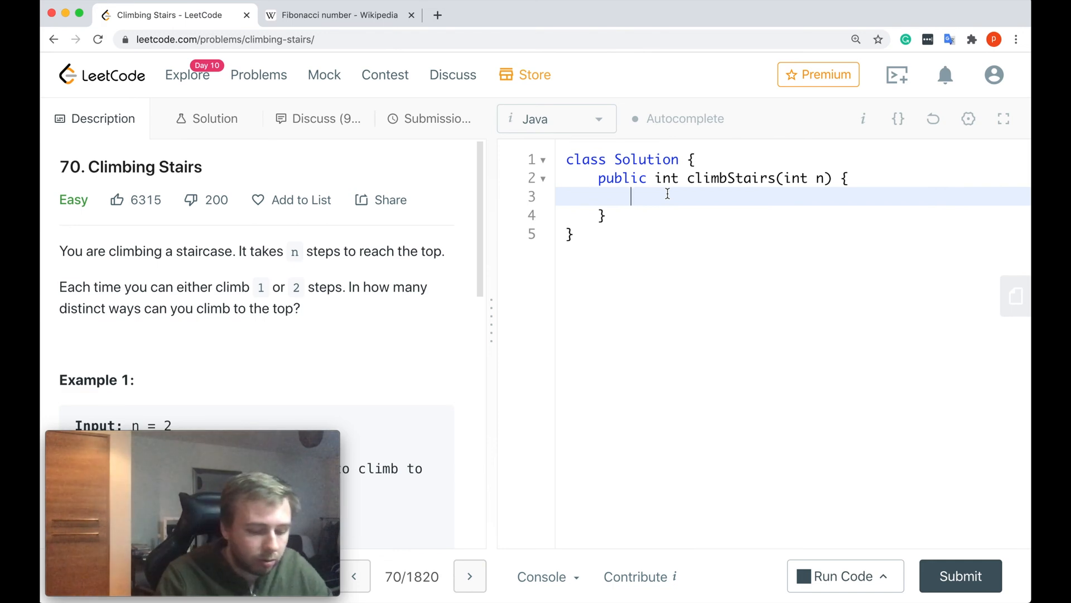
- Write the n == 1 check, current = prev1 + prev2 loop and return current for the constant-space solution
{"action": "type", "text": "if ("}
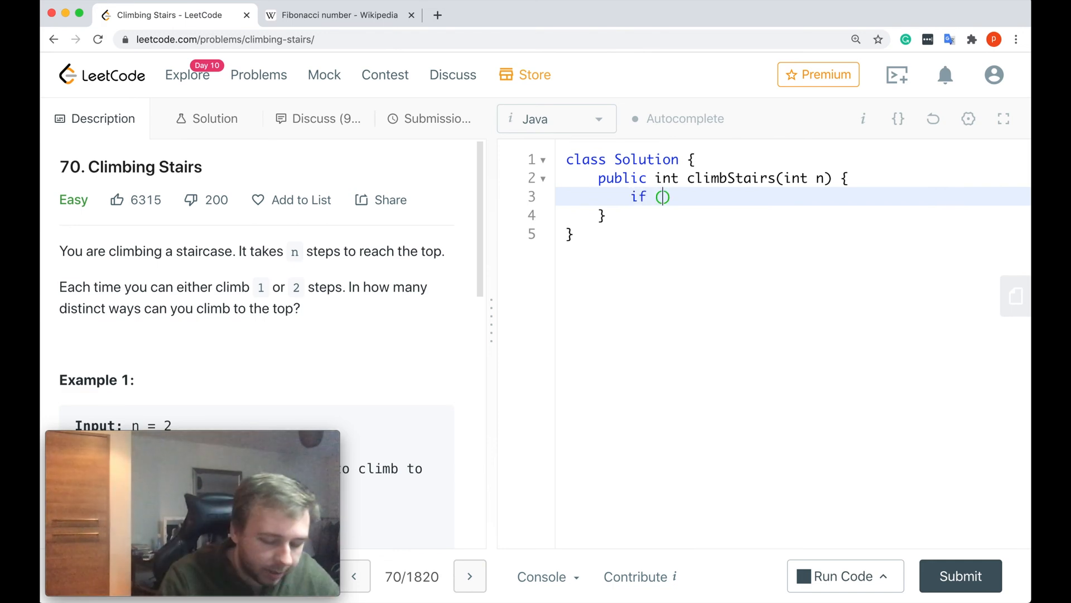
{"action": "type", "text": "n == 1"}
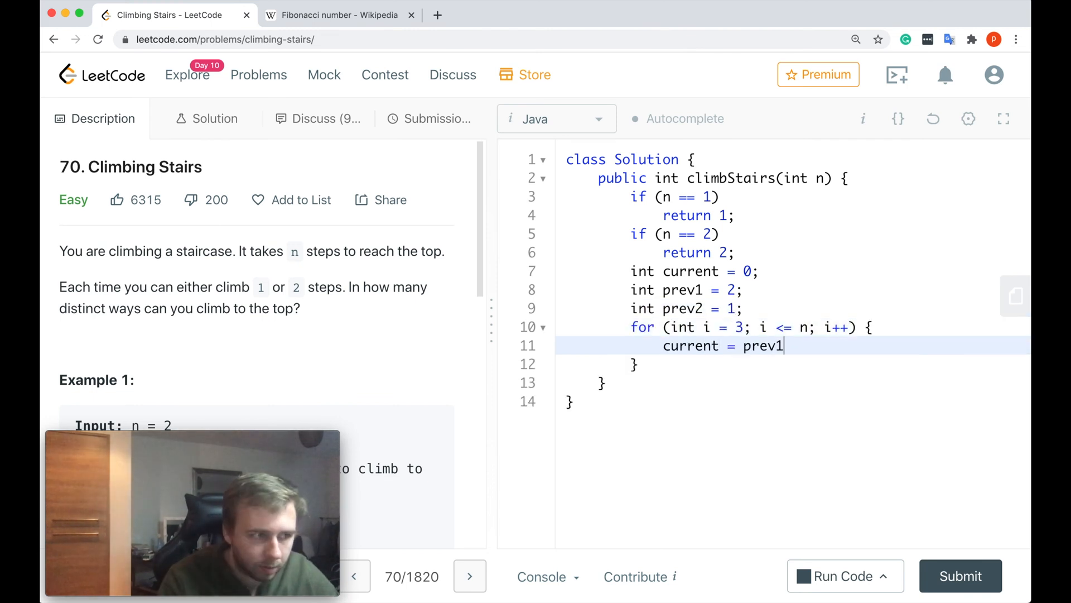
{"action": "type", "text": "+ prev2;"}
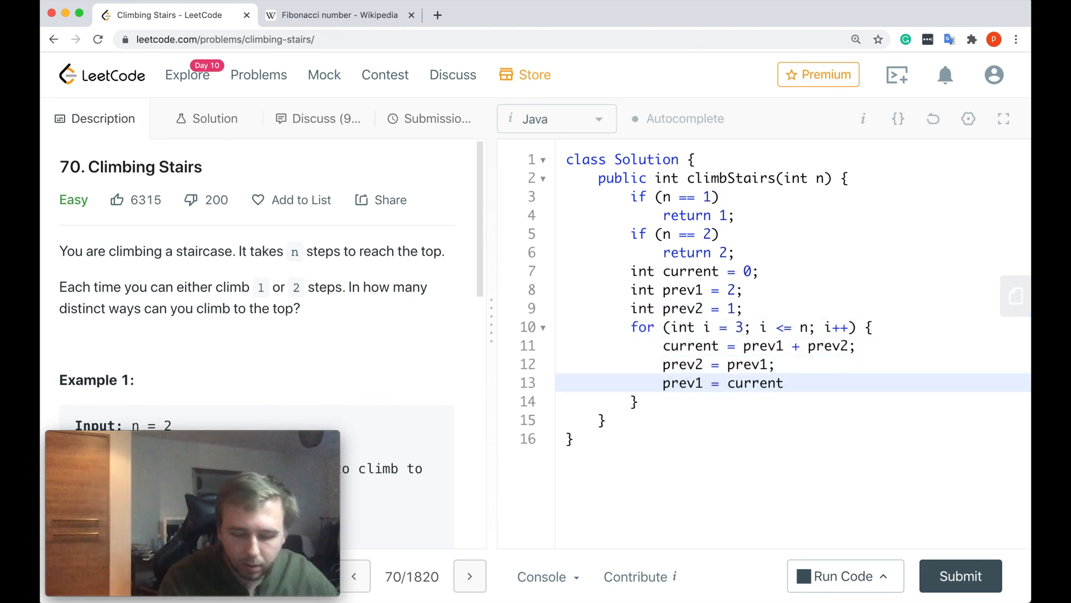
{"action": "type", "text": "return current;"}
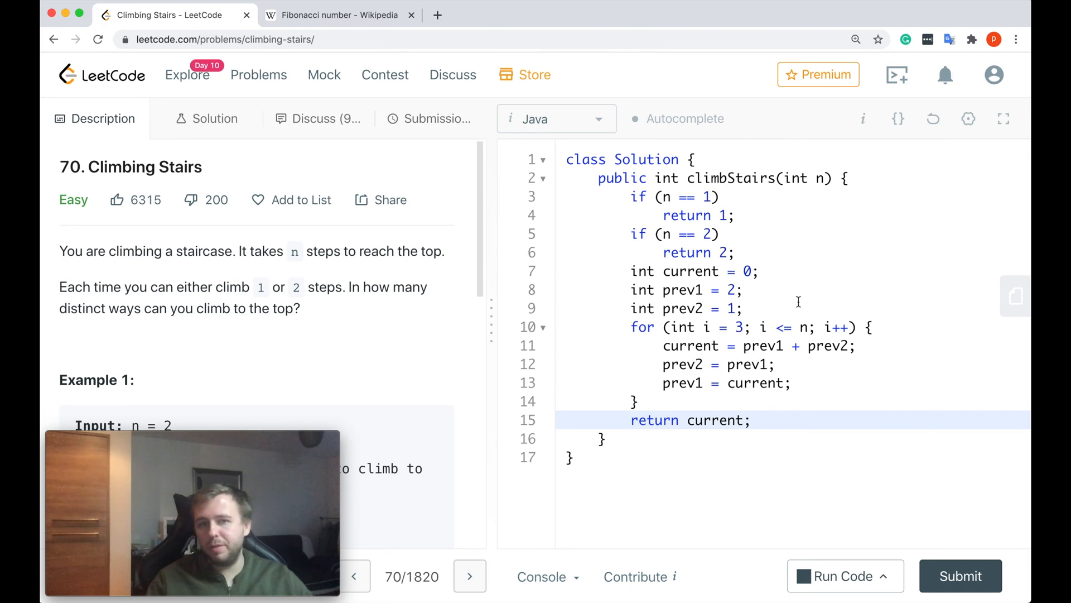
{"action": "left_click_drag", "start_coordinate": [631, 270], "coordinate": [744, 308]}
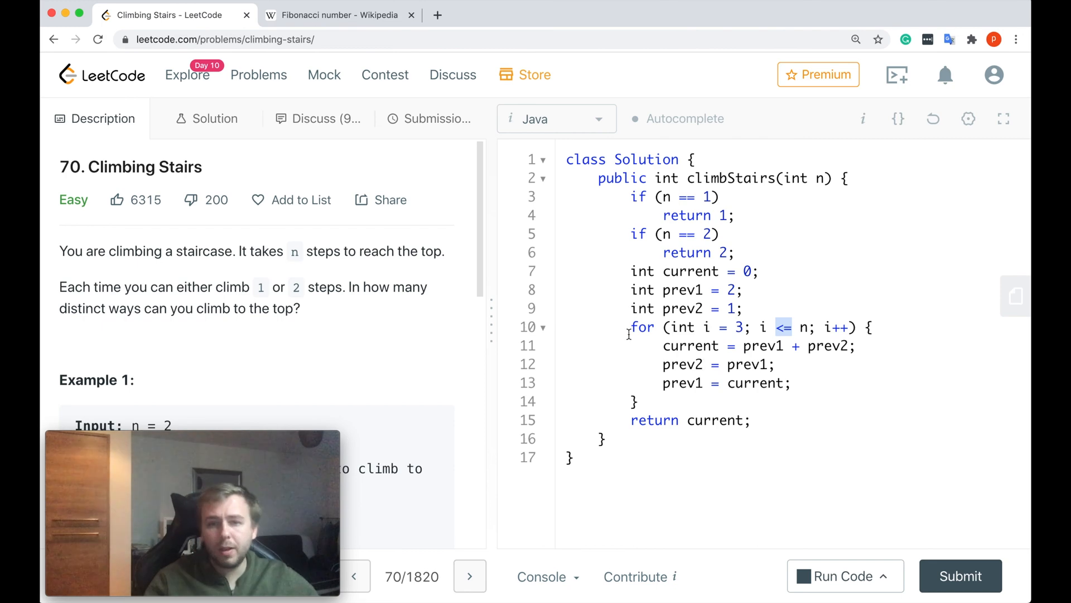
{"action": "double_click", "coordinate": [691, 345]}
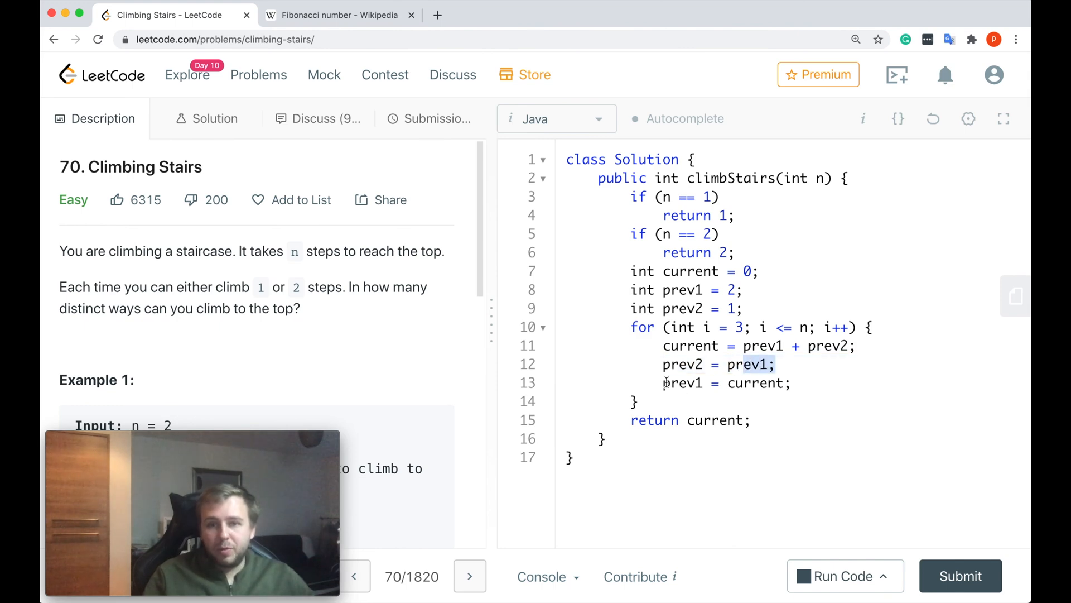
{"action": "double_click", "coordinate": [755, 383]}
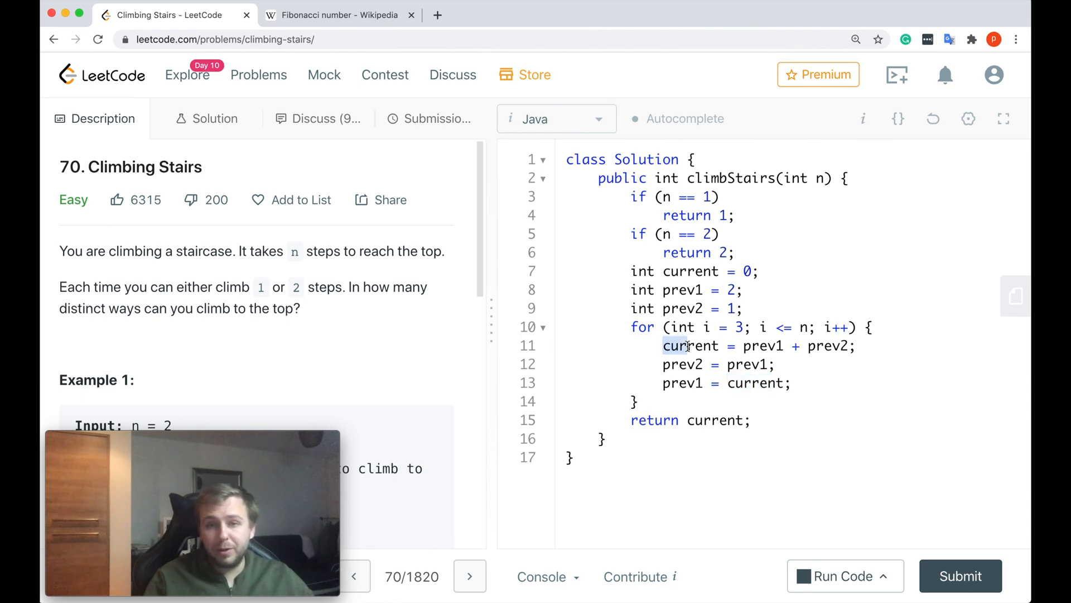
{"action": "left_click", "coordinate": [785, 346]}
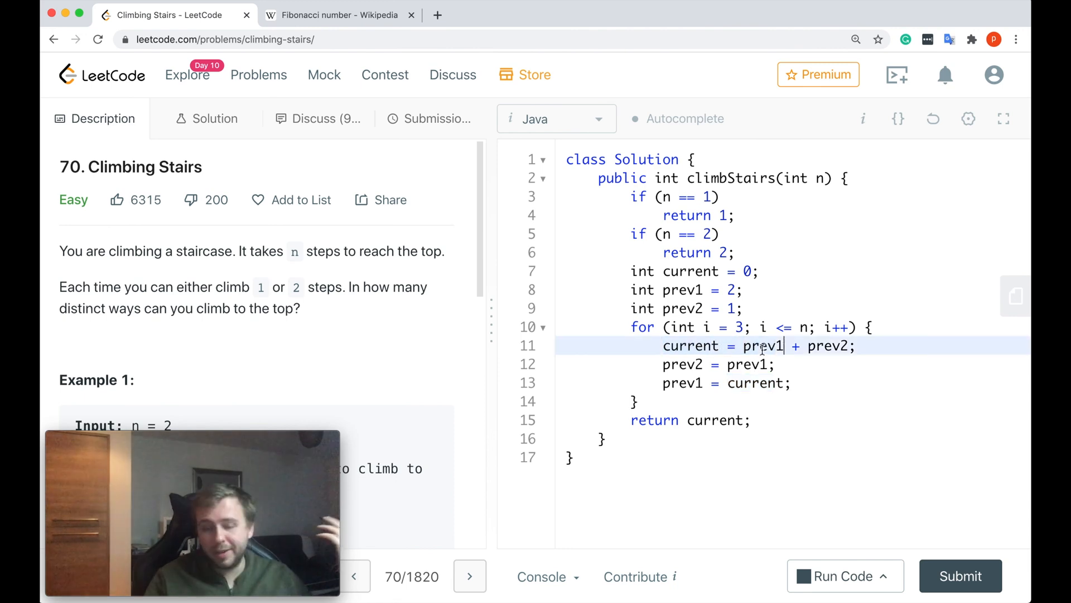
{"action": "mouse_move", "coordinate": [649, 379]}
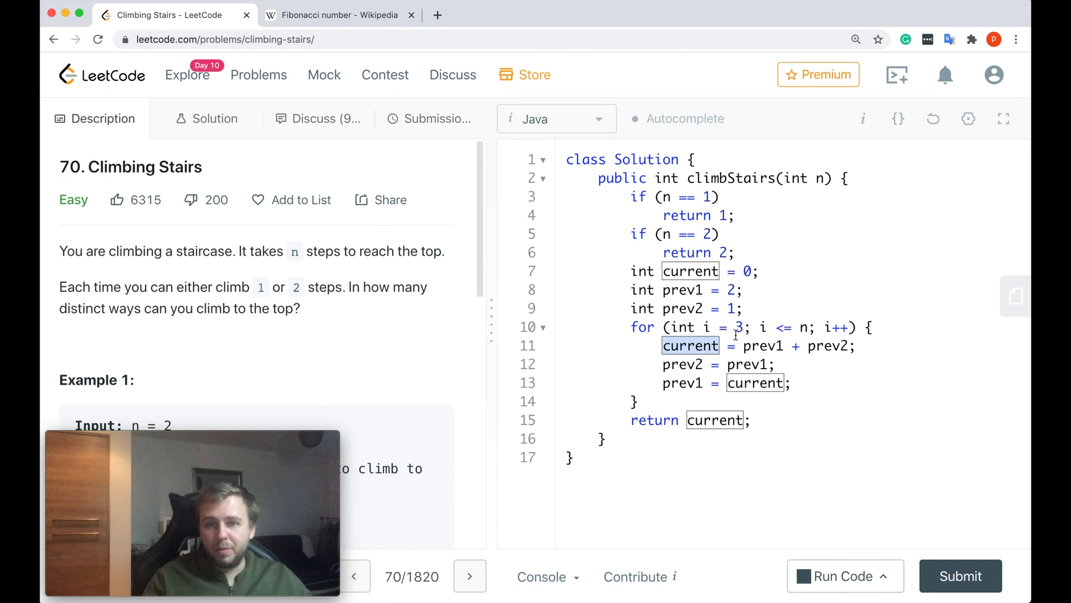
{"action": "left_click", "coordinate": [741, 308]}
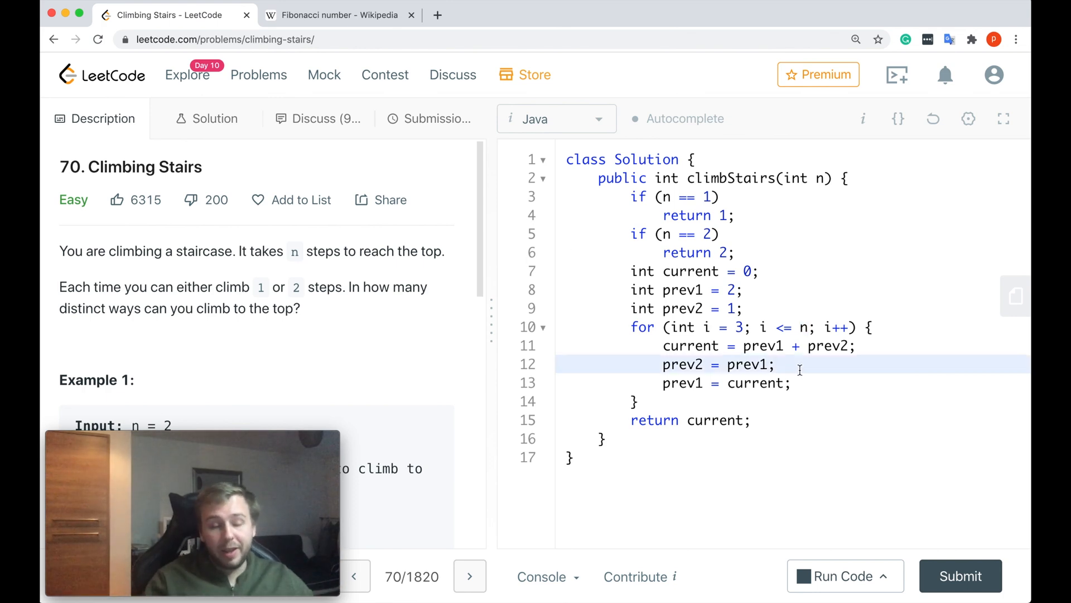
- Submit the constant-space solution for Success with 0 ms runtime and the 98.63% memory ranking
{"action": "left_click", "coordinate": [960, 576]}
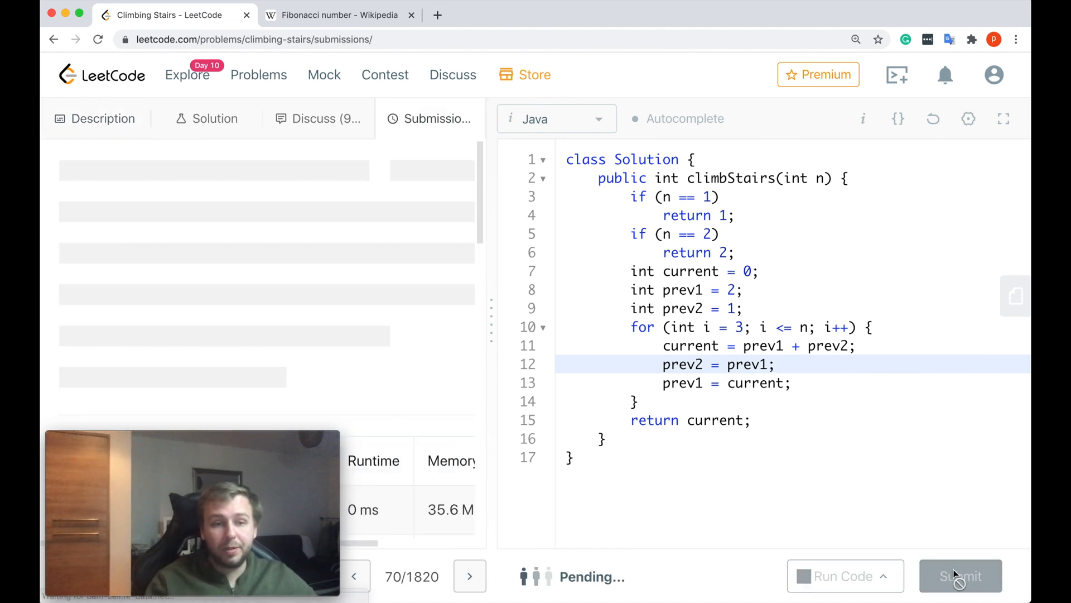
{"action": "left_click", "coordinate": [960, 576]}
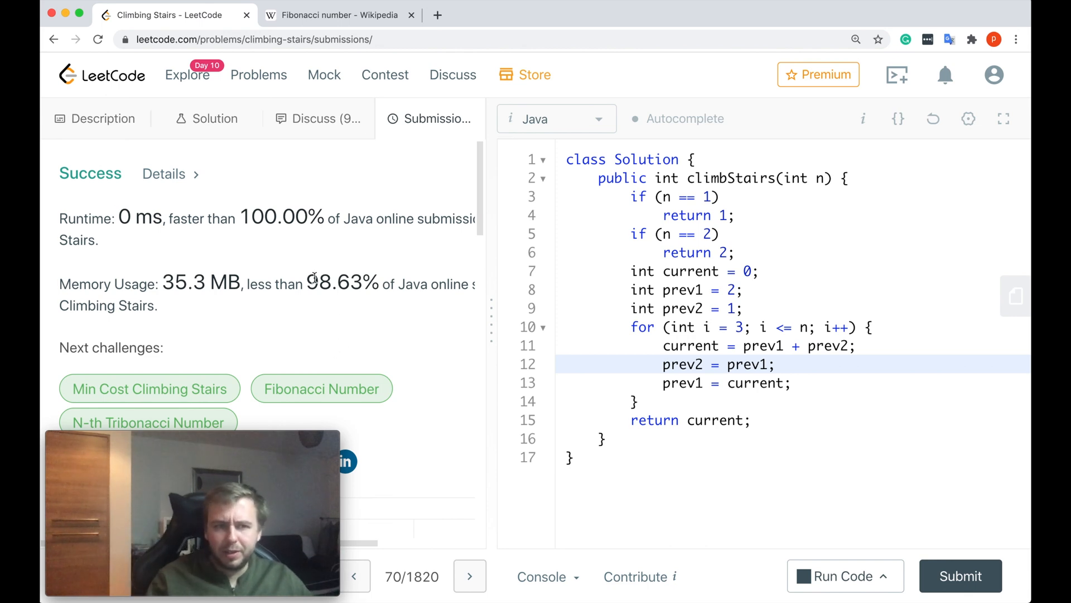
{"action": "double_click", "coordinate": [341, 282]}
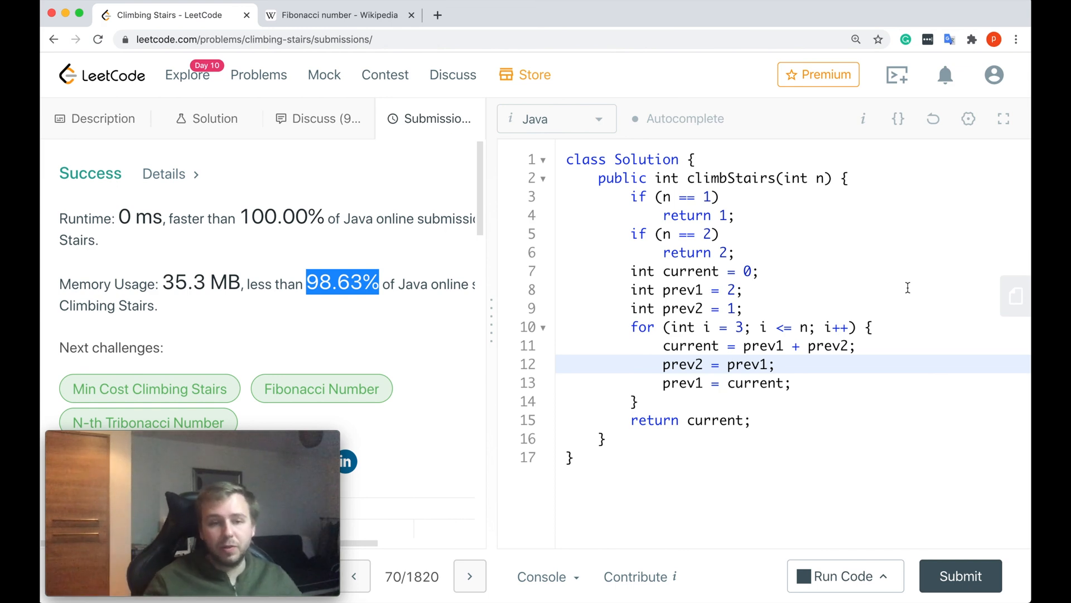
{"action": "mouse_move", "coordinate": [408, 344]}
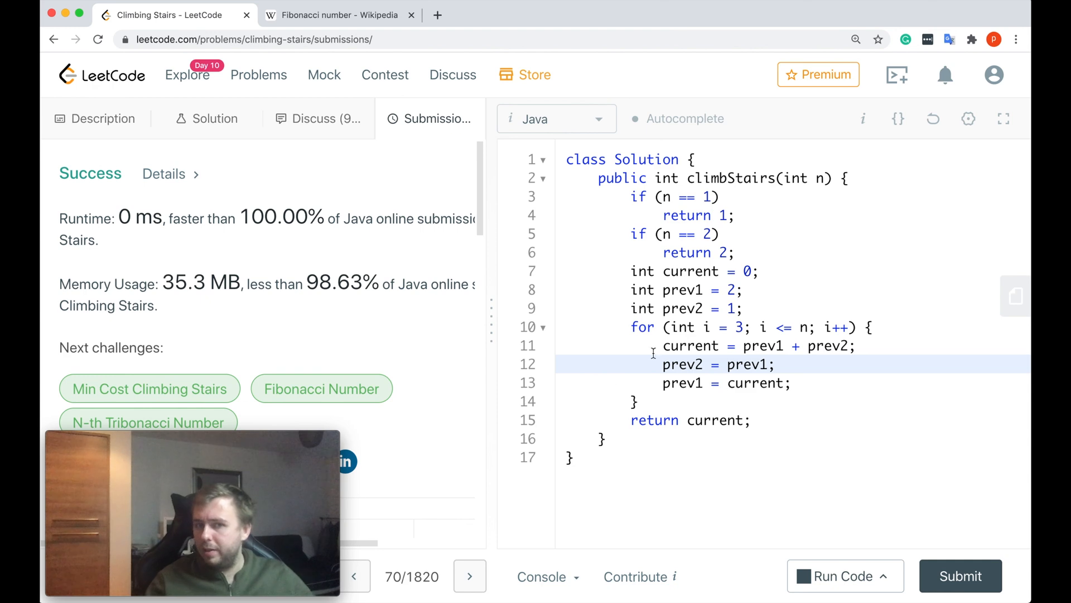
{"action": "mouse_move", "coordinate": [689, 178]}
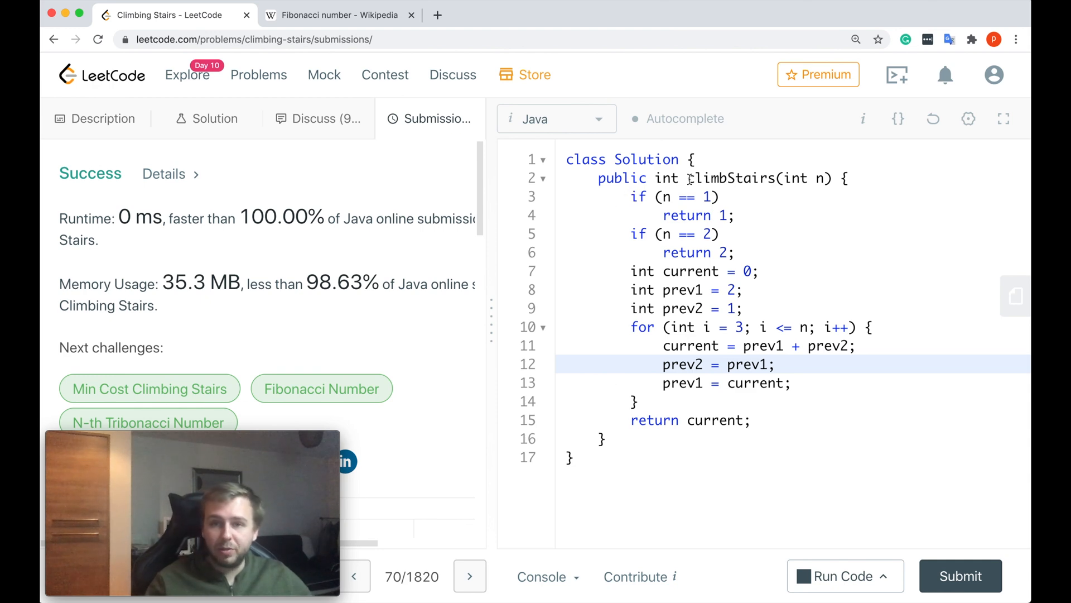